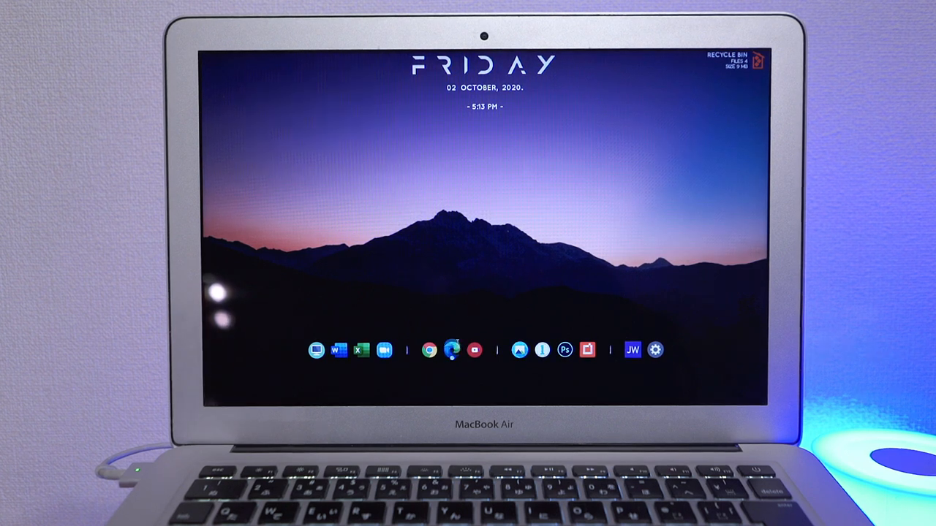
- Launch SharpKeys from the desktop dock to show its empty mapping list
click(430, 351)
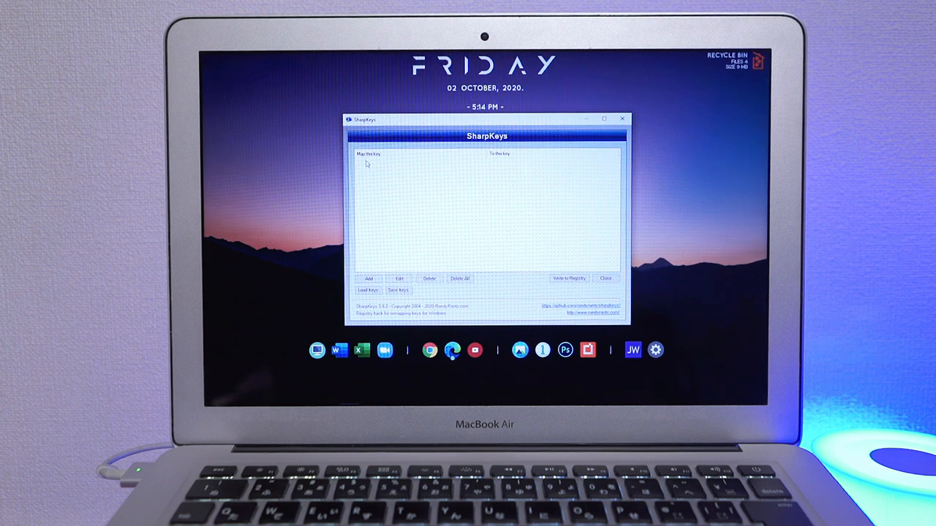
mouse_move(540, 164)
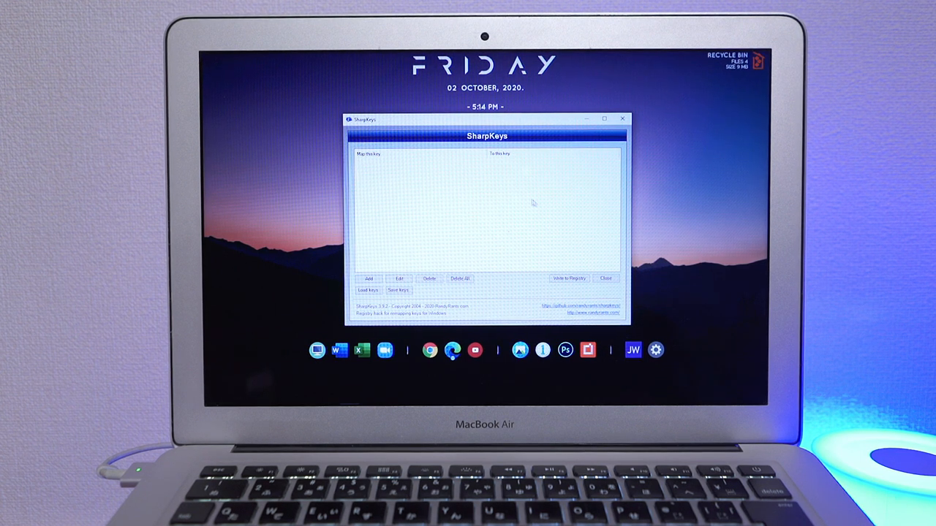
mouse_move(395, 248)
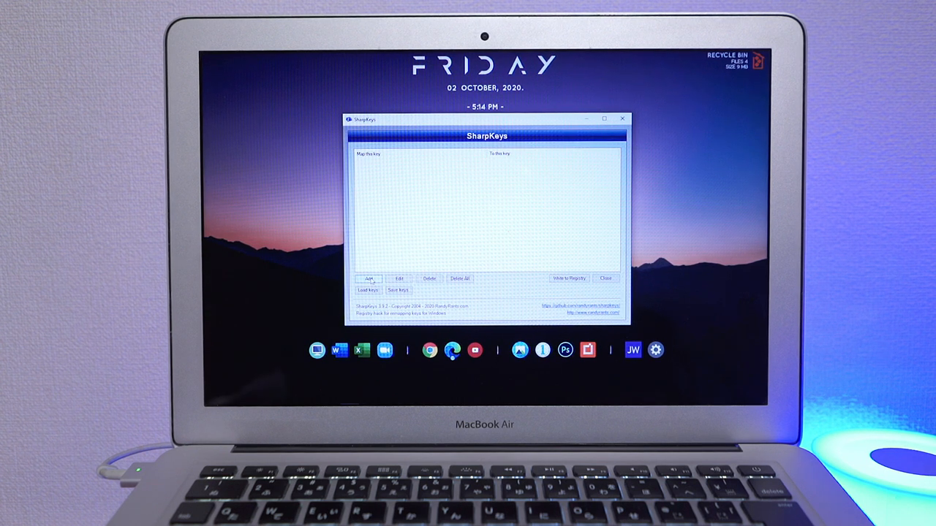
- Begin a new mapping pairing a Function key with a Media Volume target
click(368, 278)
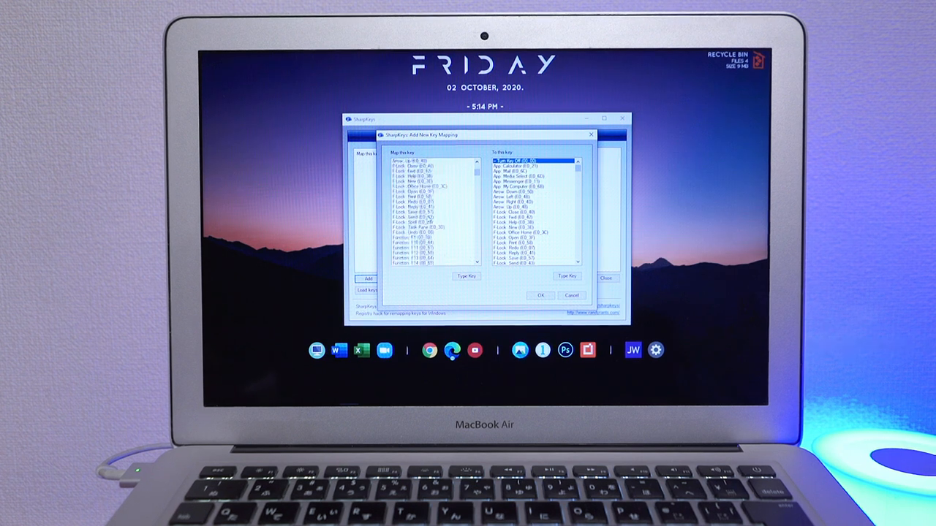
scroll(down, 3)
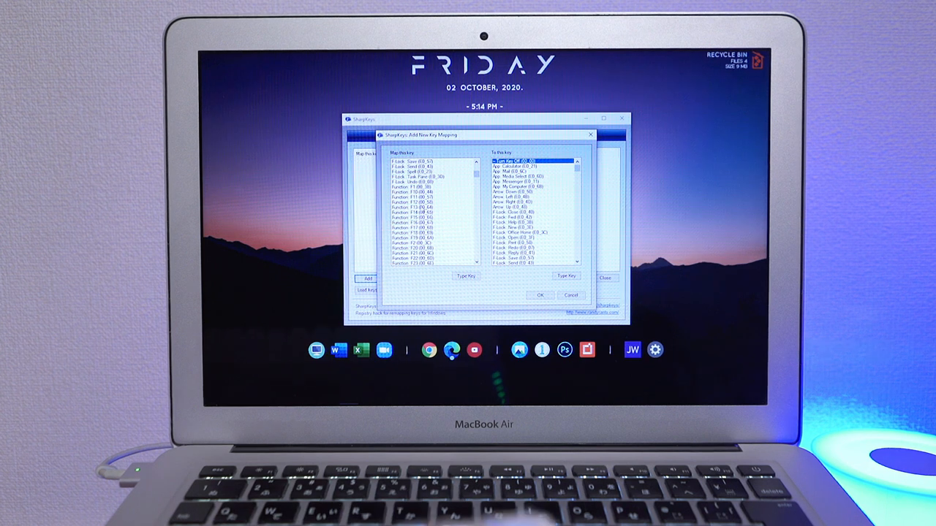
click(417, 202)
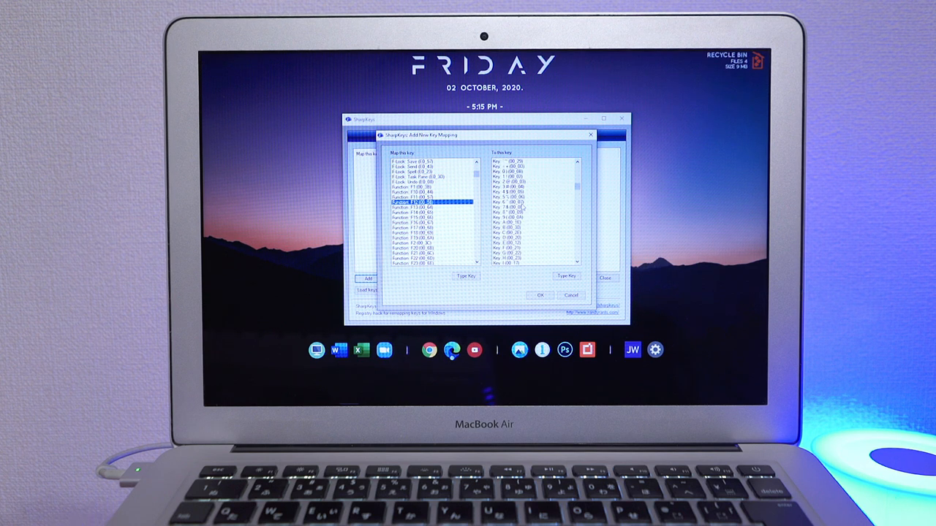
scroll(down, 3)
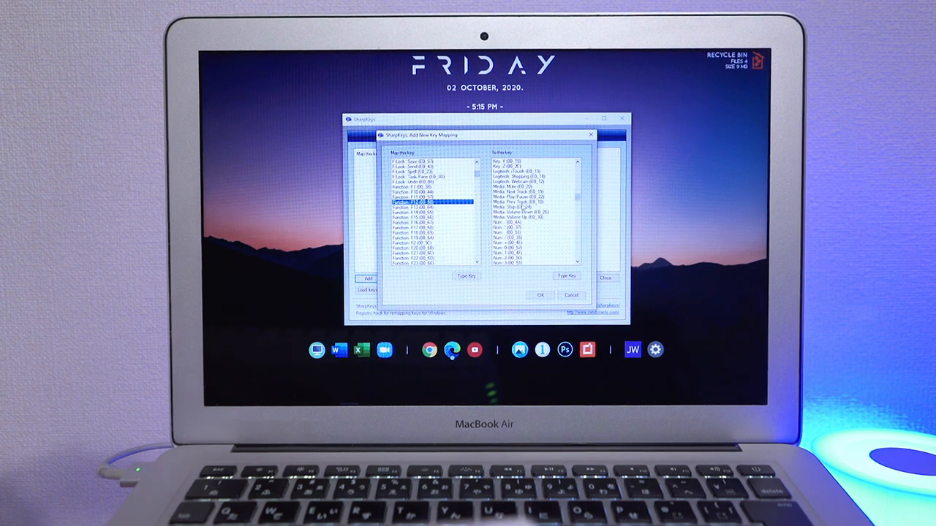
click(512, 216)
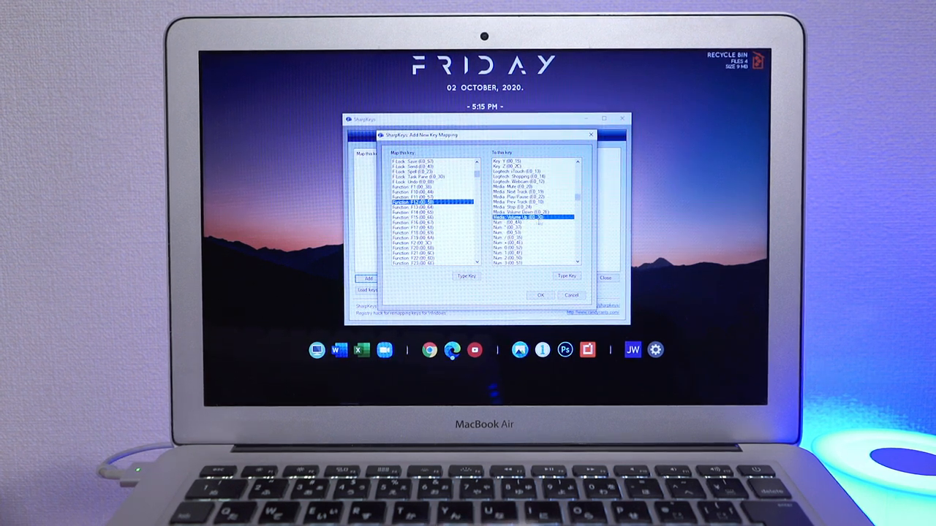
- Add the first volume mapping and pair a second Function key with the other Media Volume entry
click(541, 296)
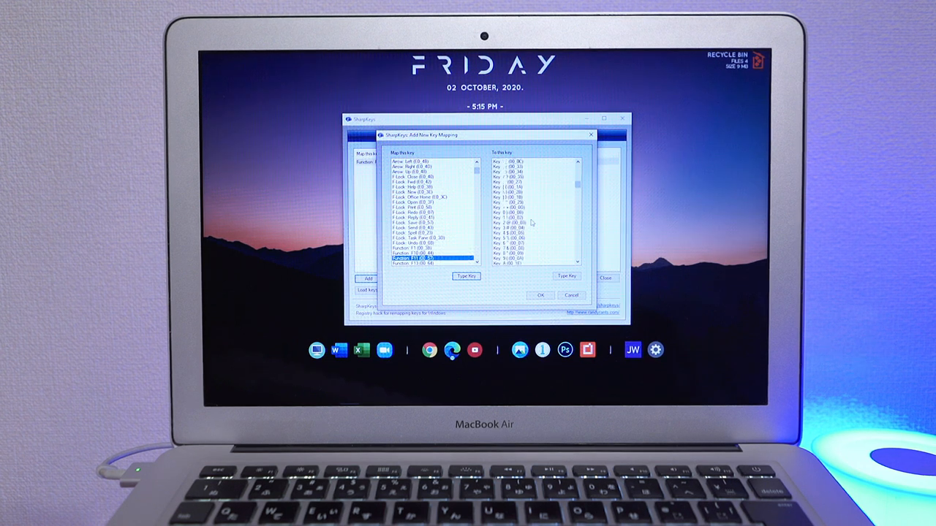
scroll(down, 3)
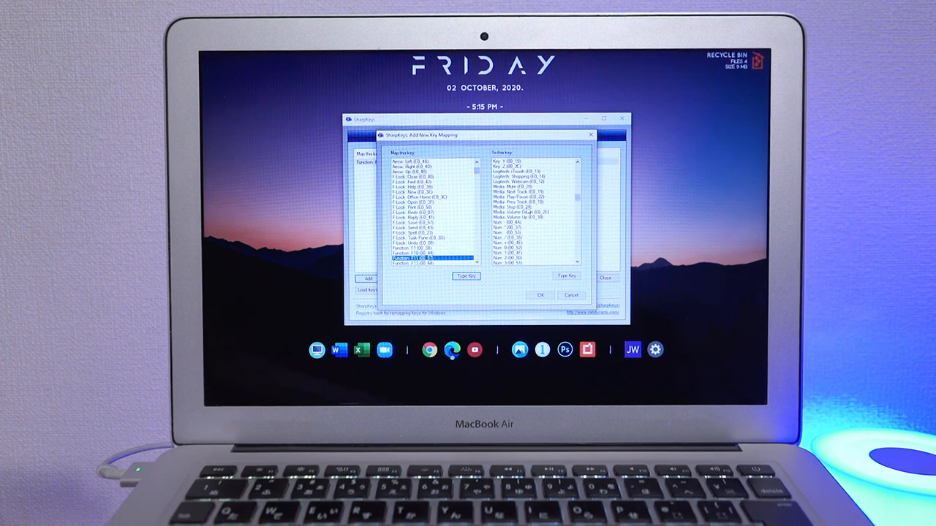
click(526, 212)
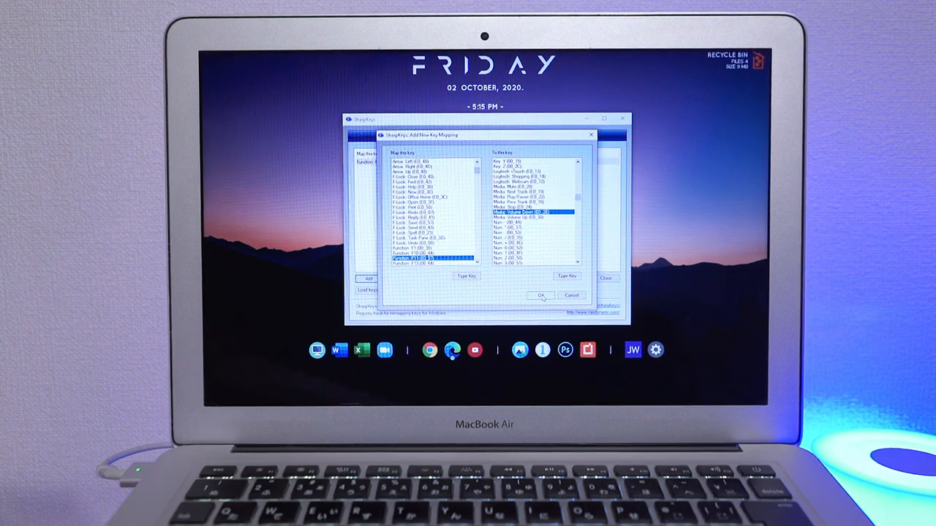
- Add the second volume mapping and write both mappings to the Windows registry
click(541, 295)
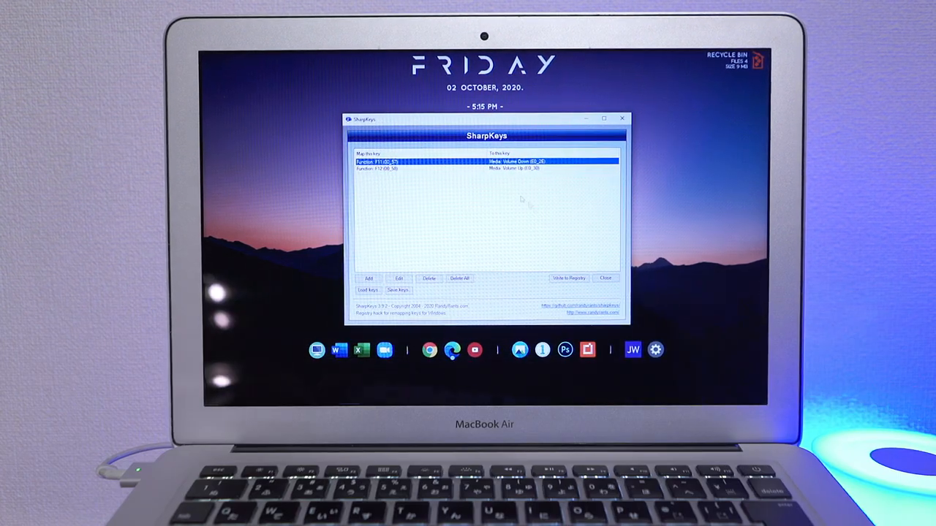
mouse_move(452, 247)
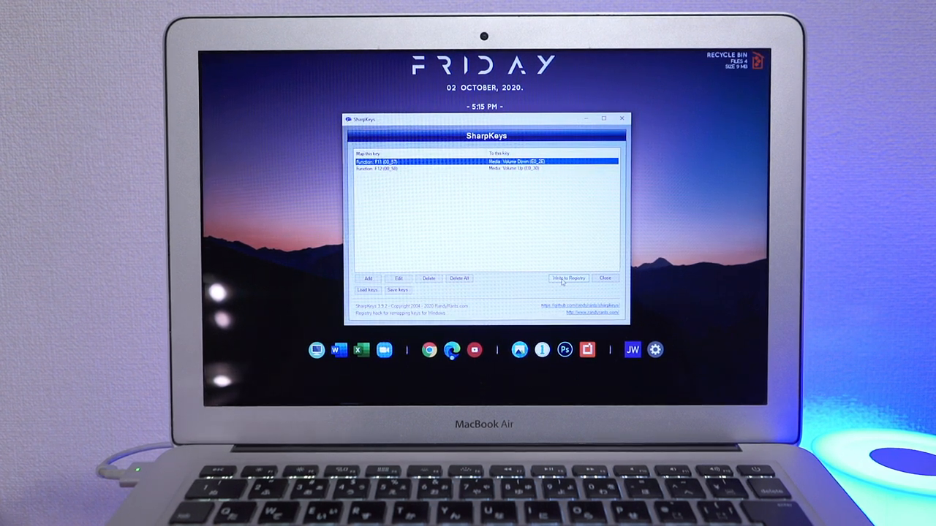
click(567, 278)
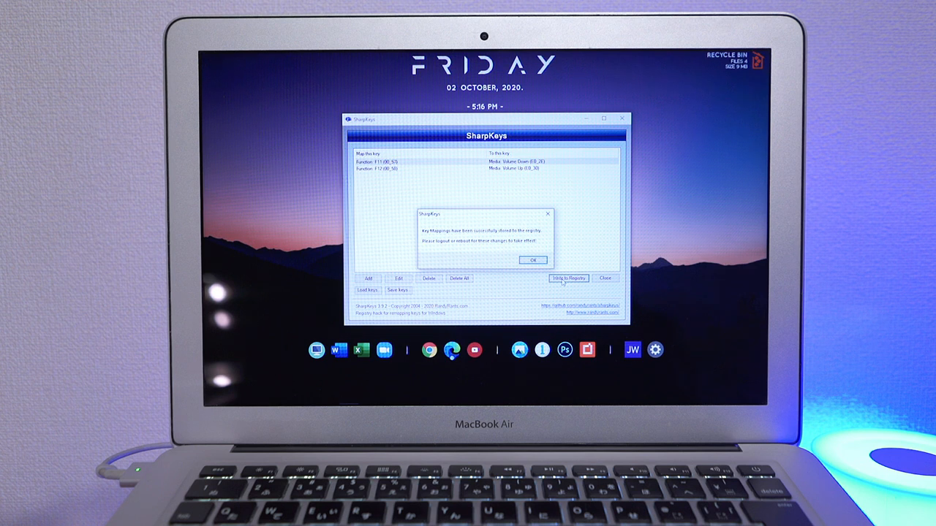
click(532, 261)
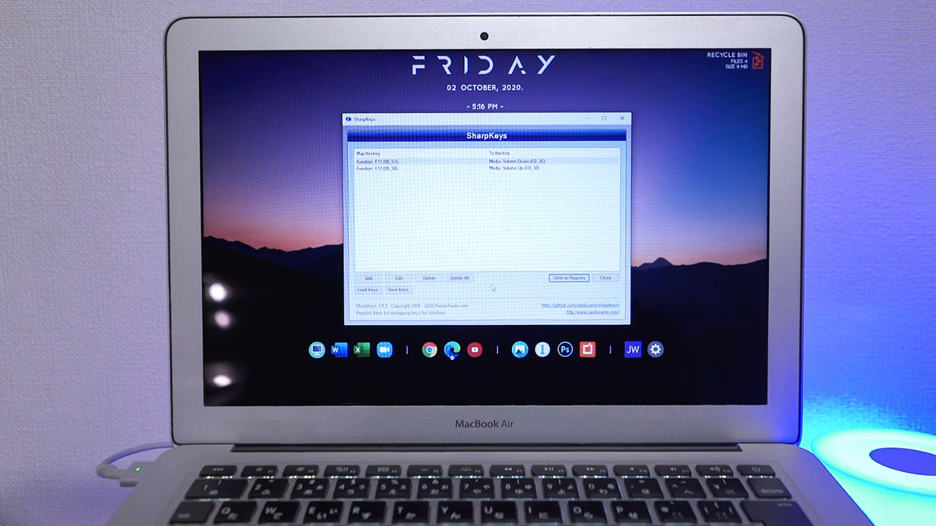
- Load the saved .skl key file of six function-key media mappings and close SharpKeys
click(369, 289)
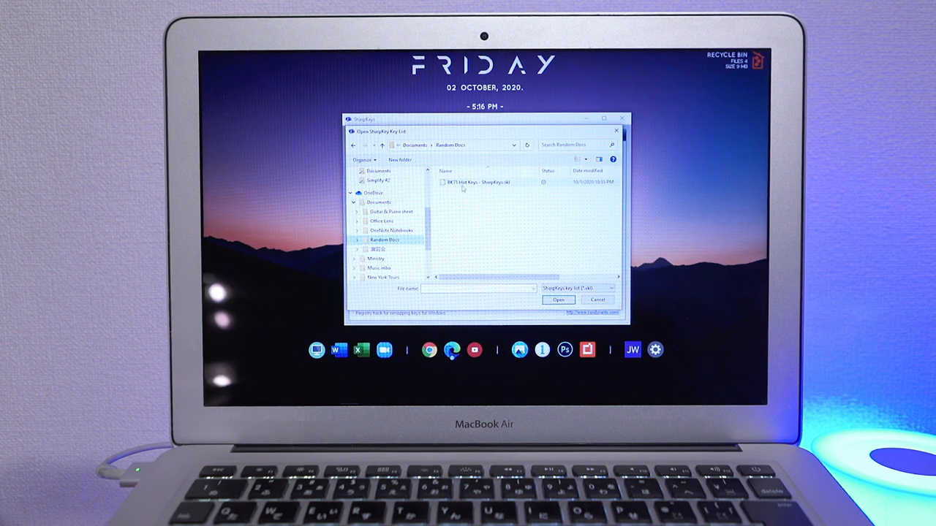
click(558, 300)
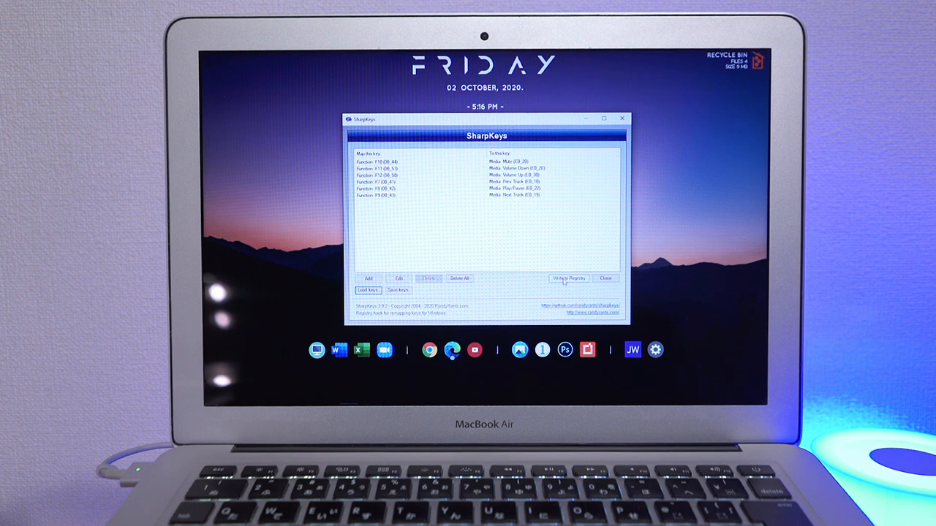
click(568, 278)
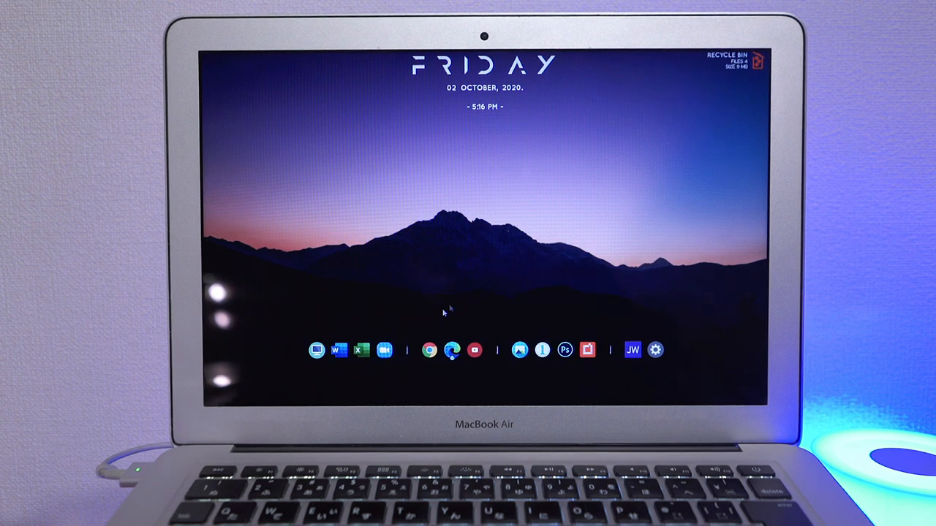
- Sign out of Windows from the Start menu account options
click(216, 396)
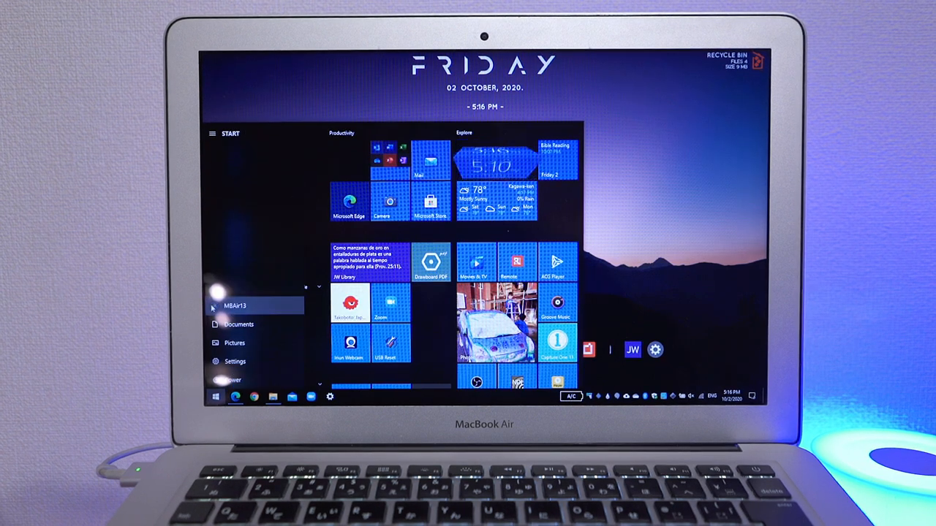
click(228, 380)
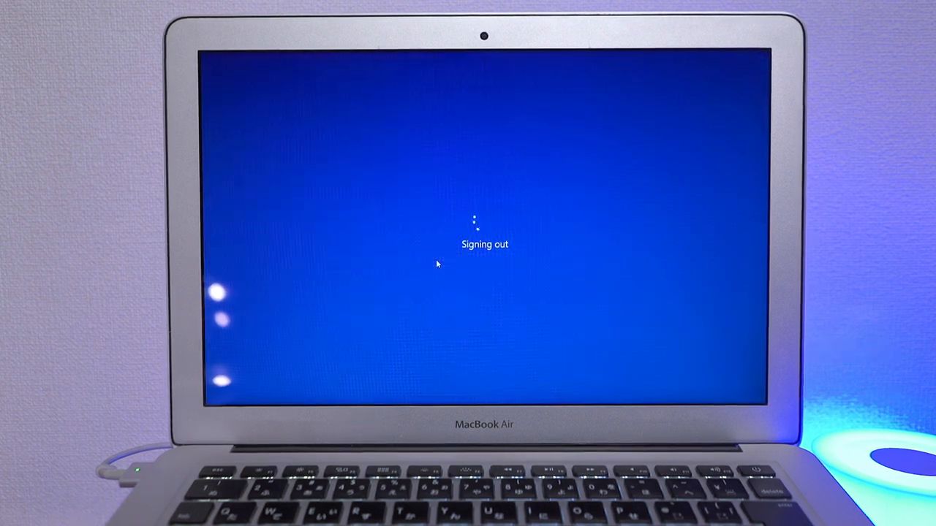